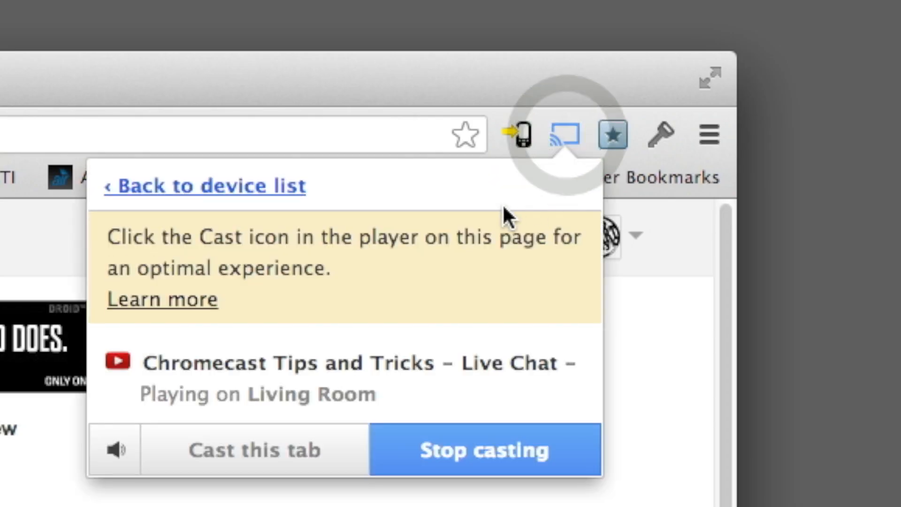
From the Cast popup, return to the device list and open the Google Cast extension options page
click(203, 185)
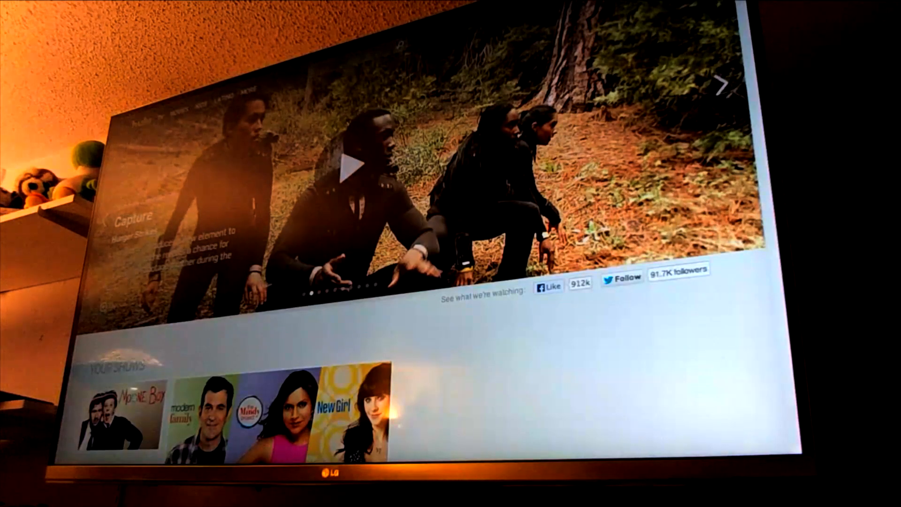
click(352, 167)
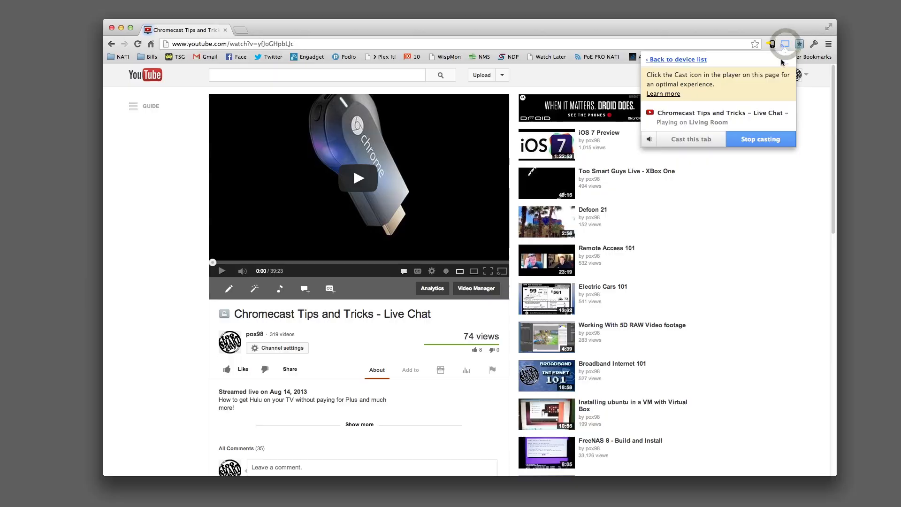
click(676, 59)
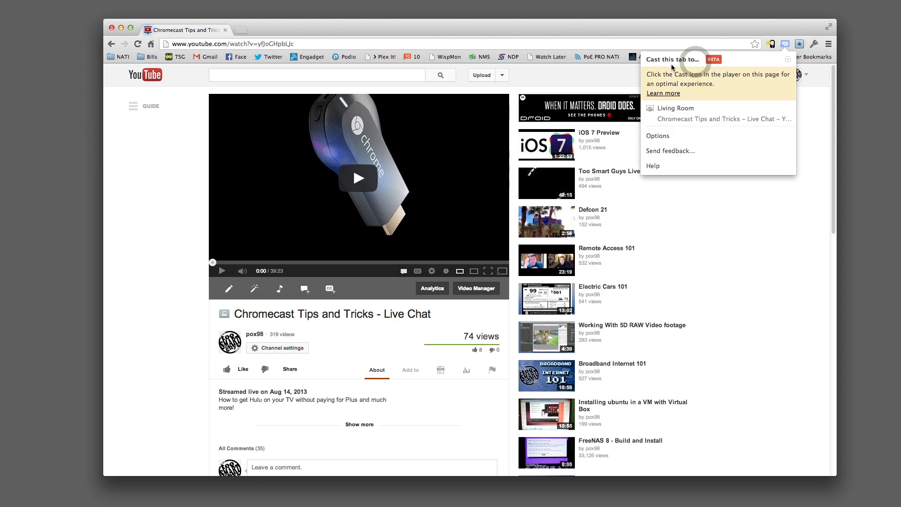
mouse_move(674, 127)
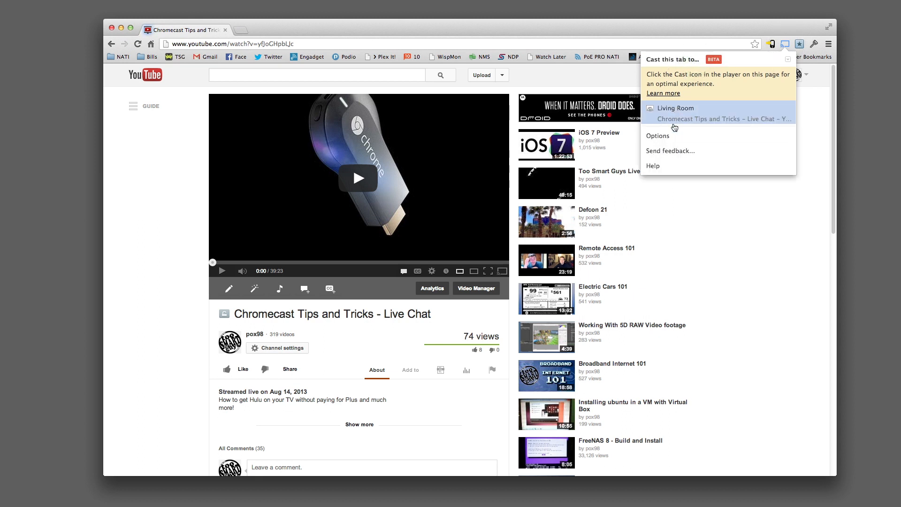
click(657, 136)
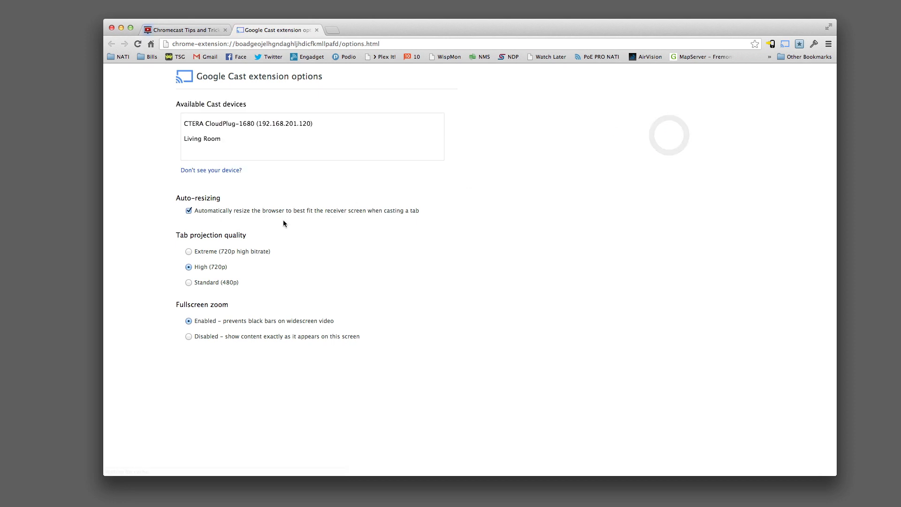
mouse_move(230, 220)
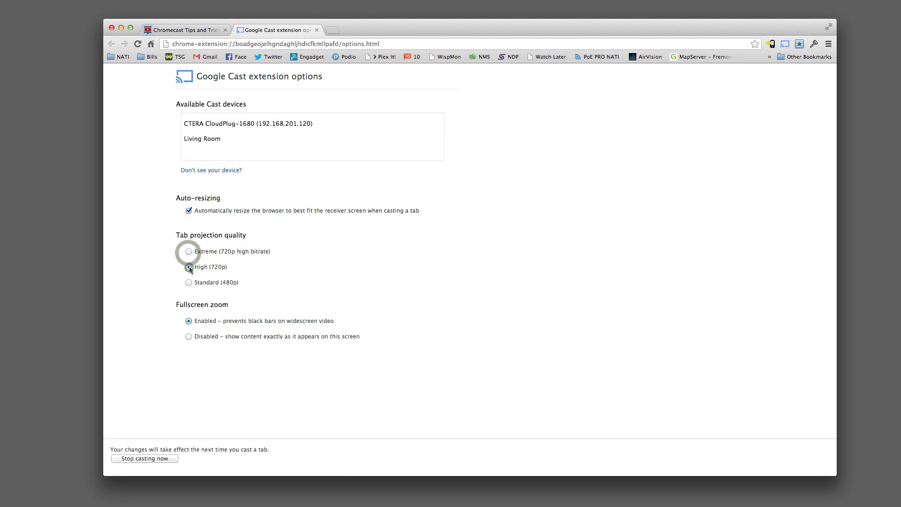
Set tab projection quality to High (720p) and stop casting to the Living Room TV
click(188, 267)
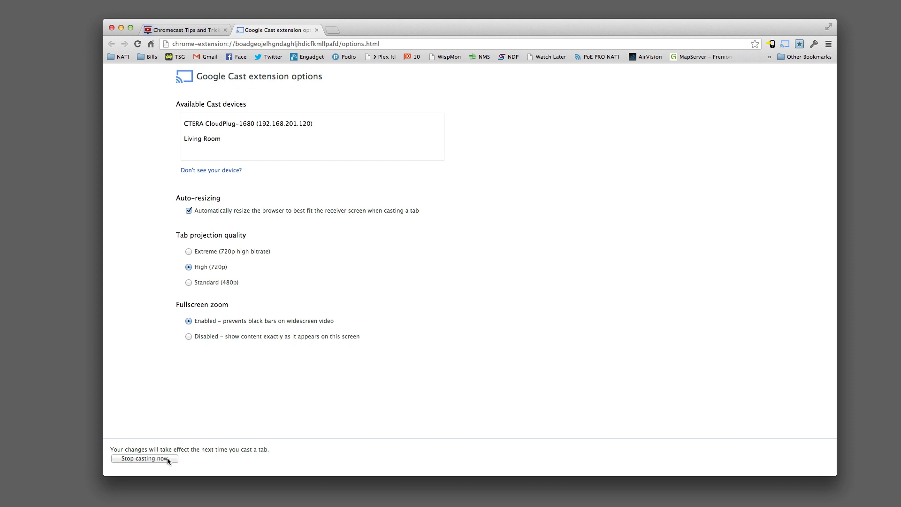
click(144, 460)
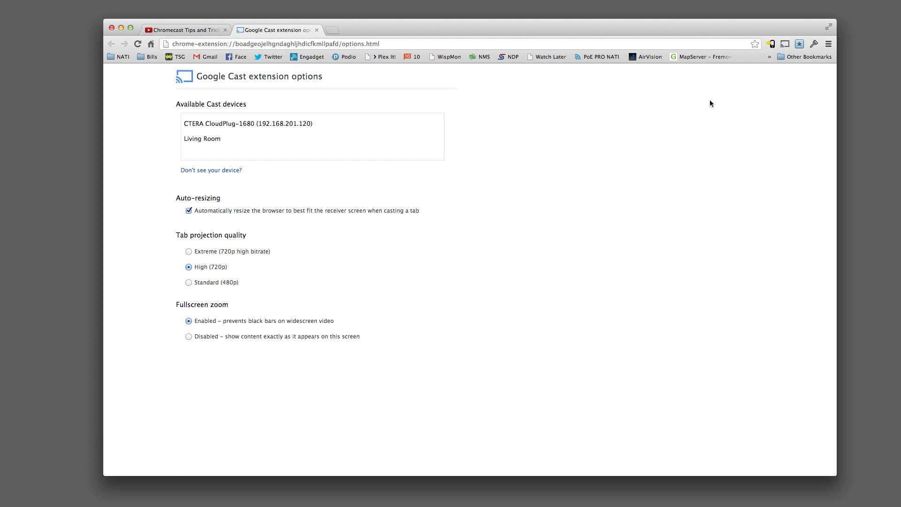